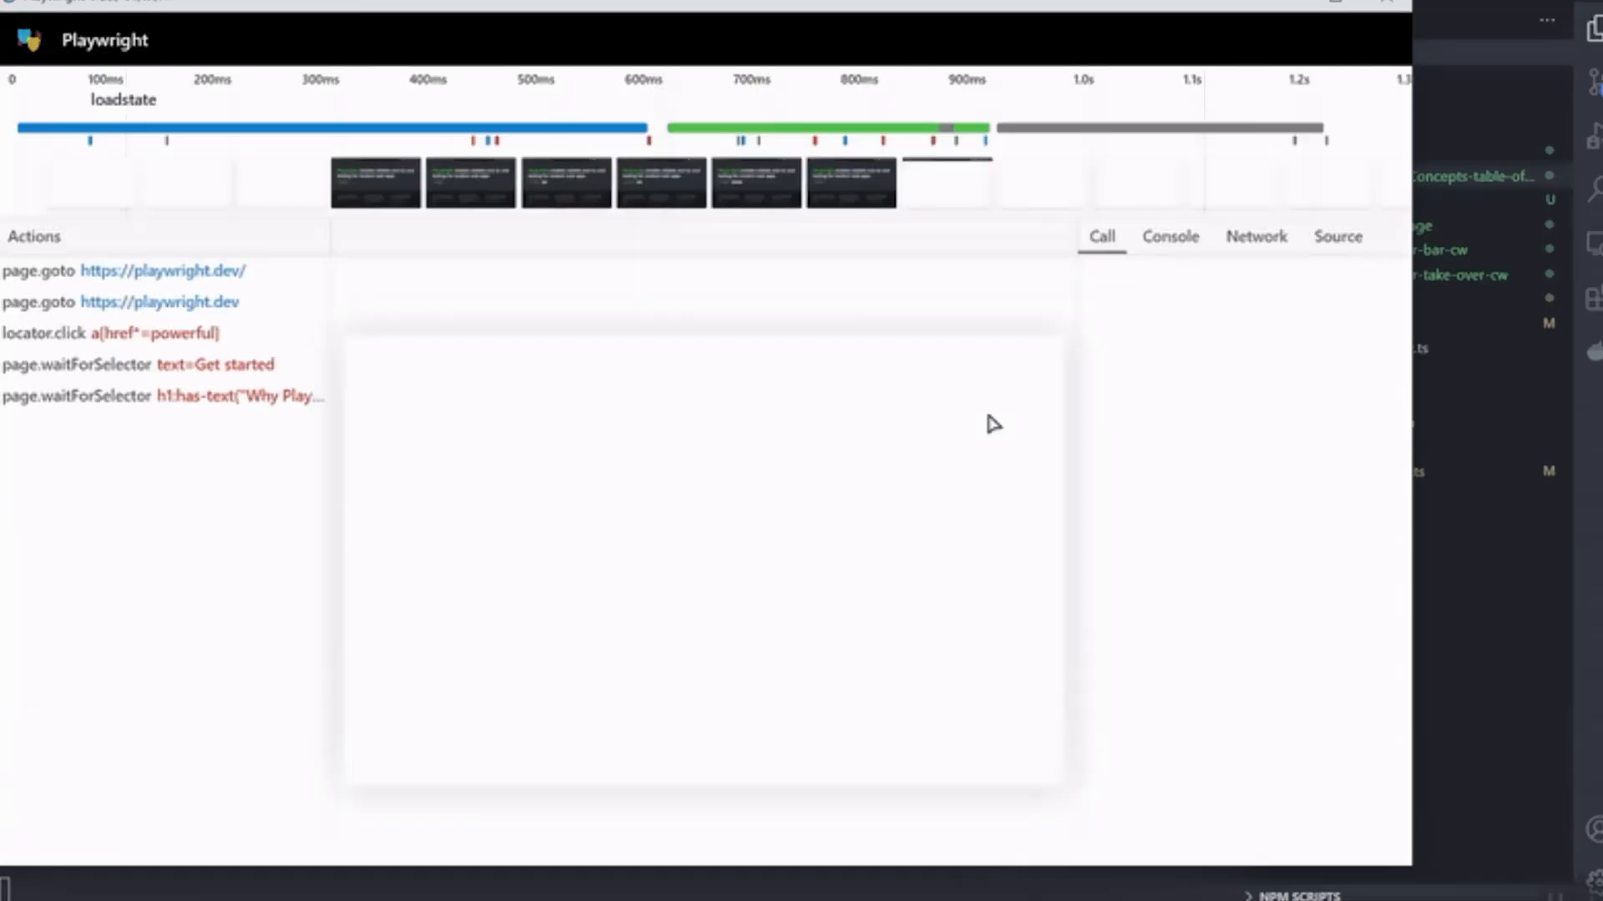
click(112, 332)
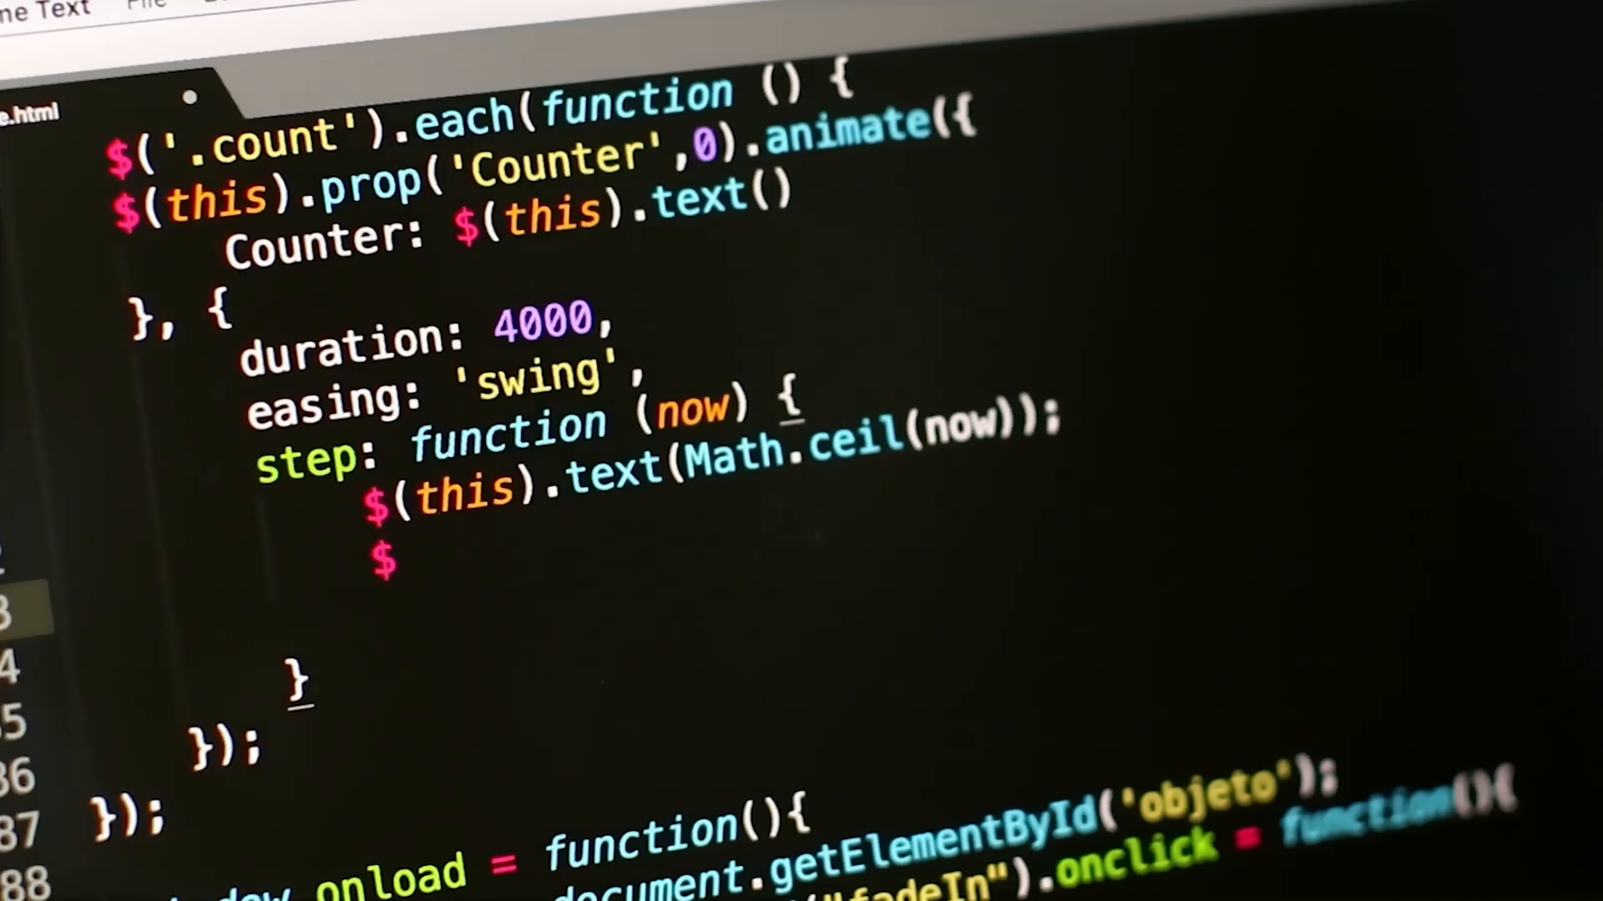
text((thi)
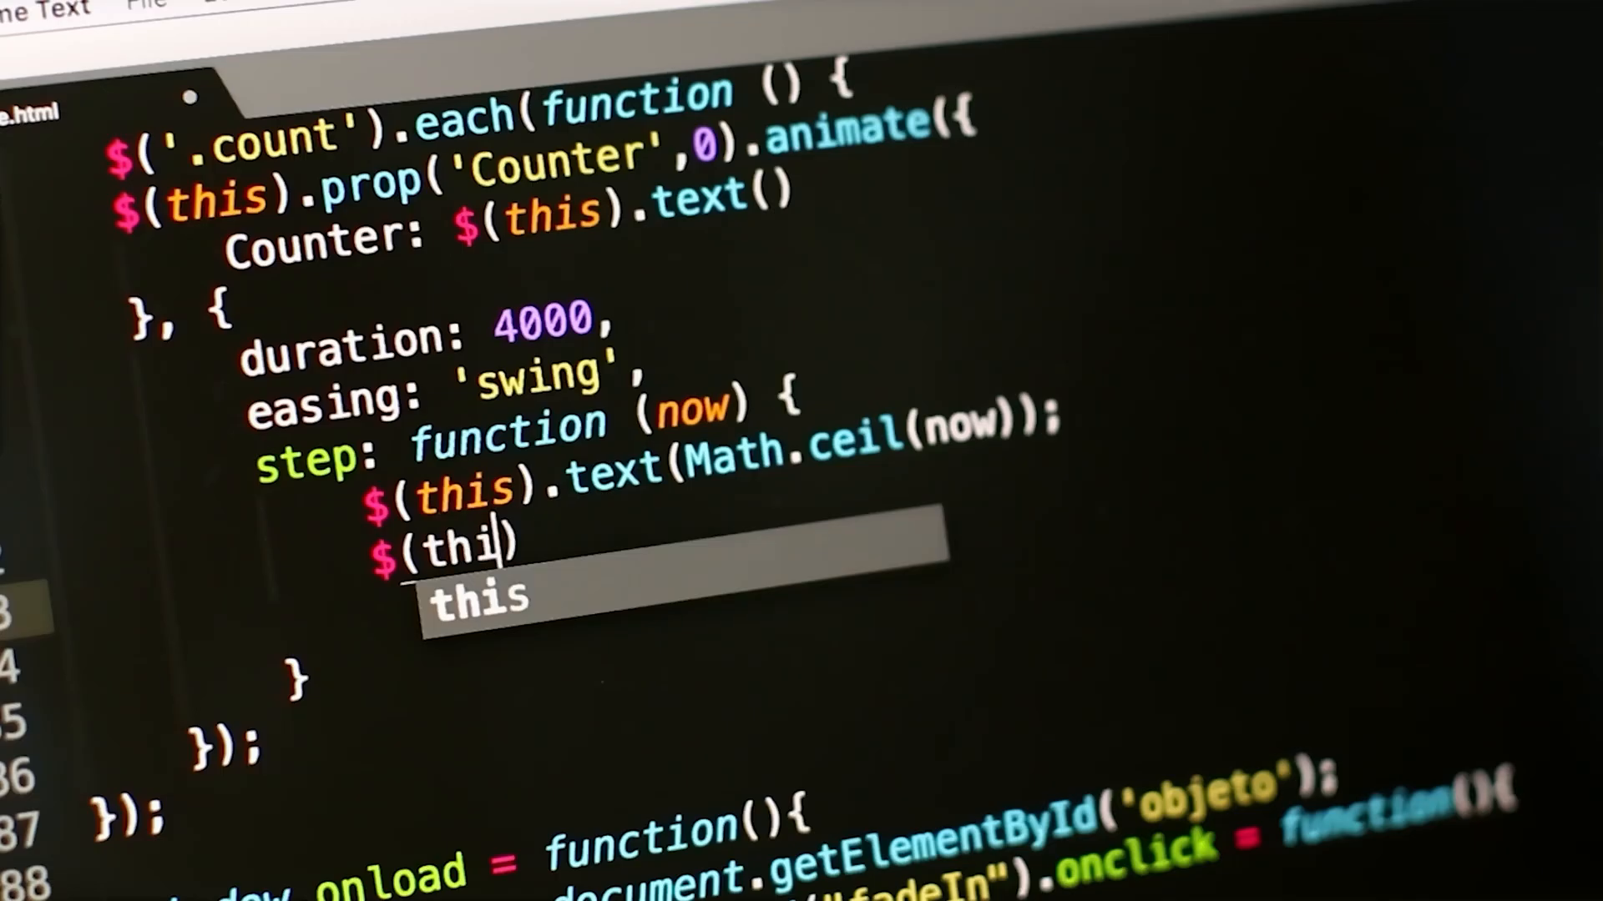